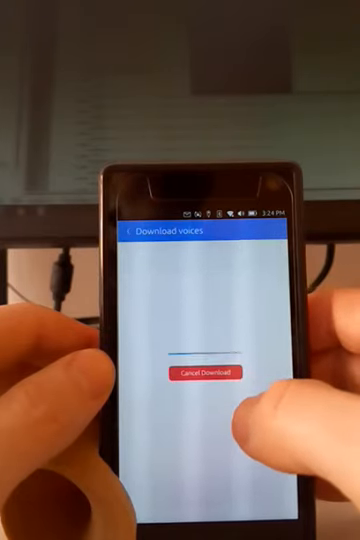
Return from the Download voices screen to Navit's Settings once the voice package finishes
{"action": "left_click", "coordinate": [206, 372]}
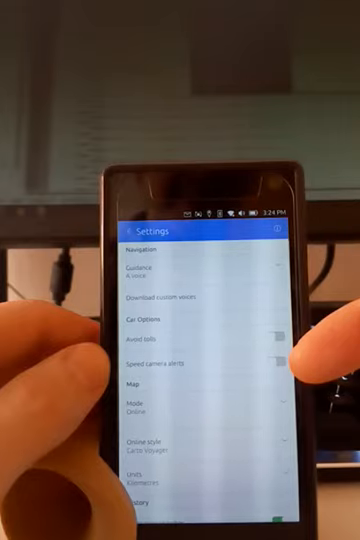
{"action": "scroll", "scroll_direction": "down", "scroll_amount": 3}
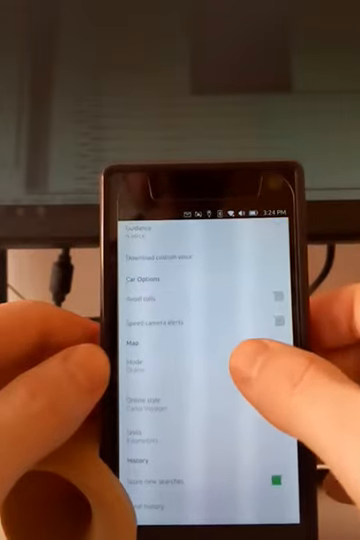
{"action": "scroll", "scroll_direction": "down", "scroll_amount": 3}
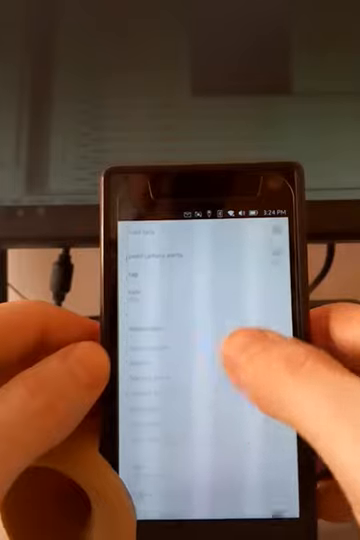